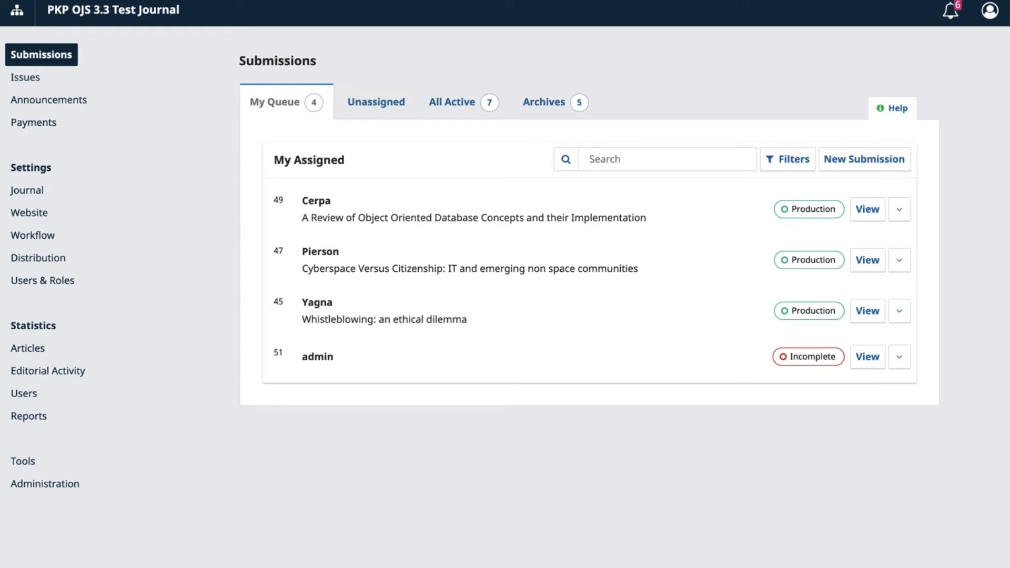
Filter All Active submissions by typing 'edi' under Assigned To Editor, then switch to Archives
click(451, 102)
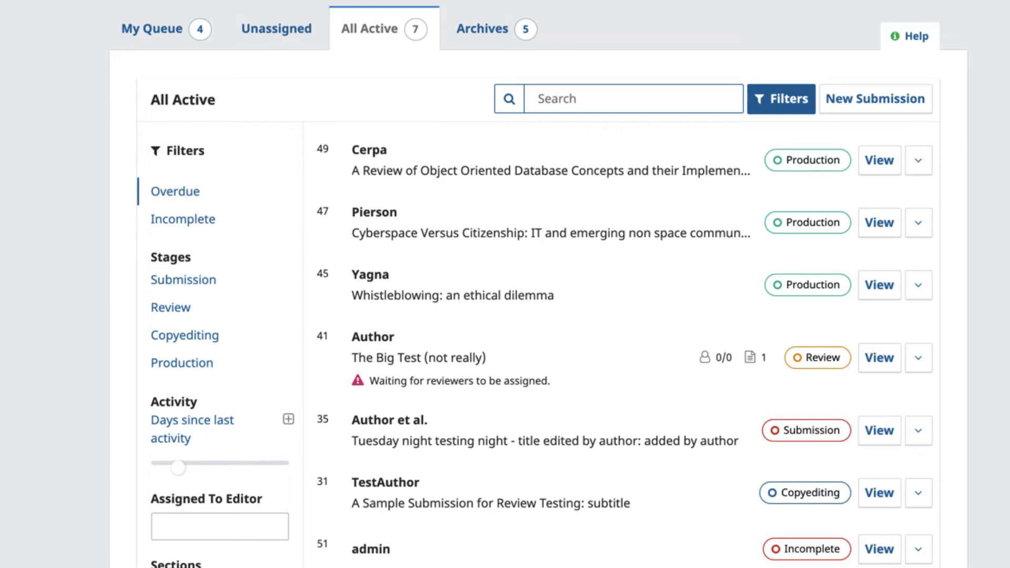
scroll(down, 3)
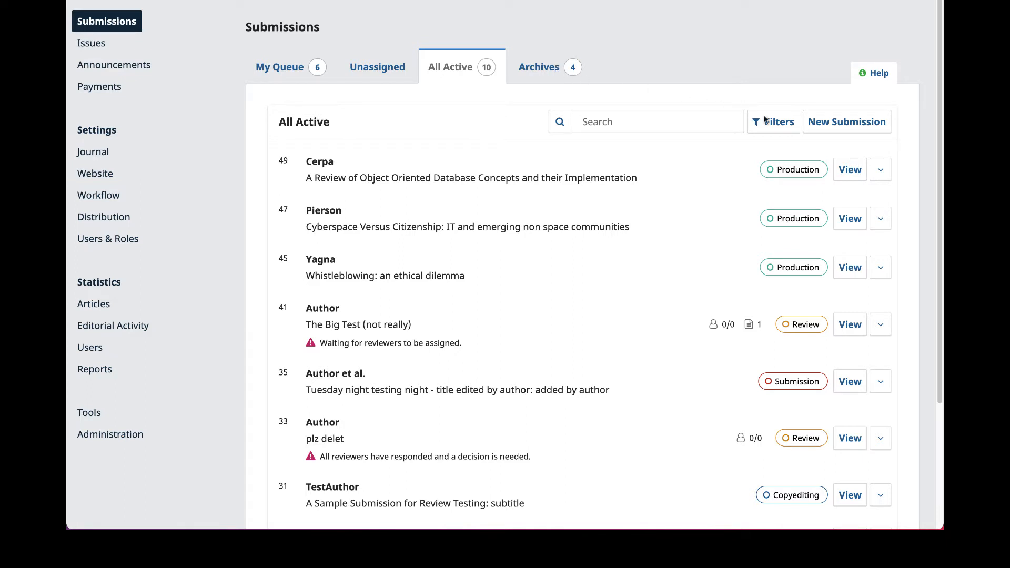
click(773, 122)
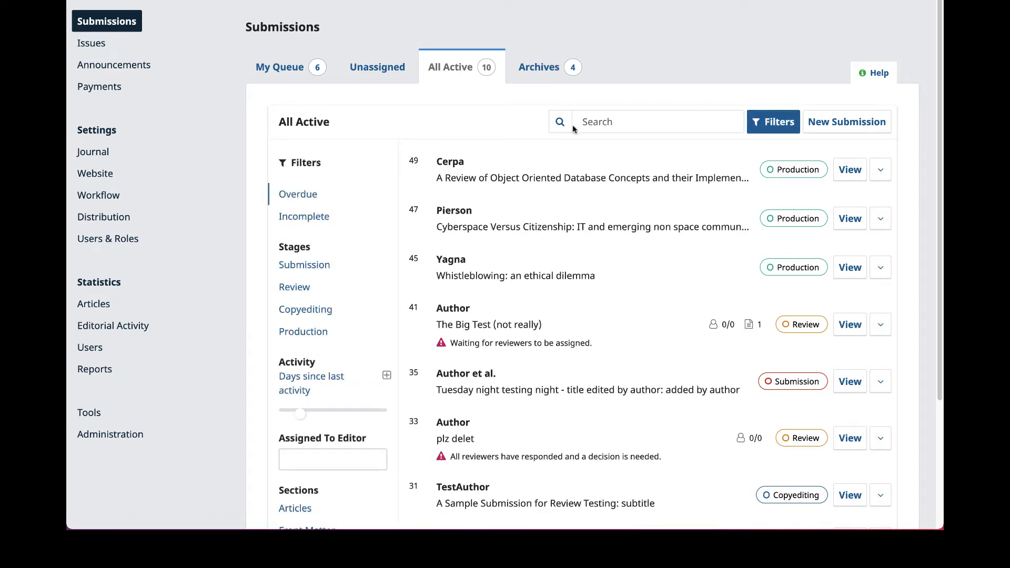
text(edi)
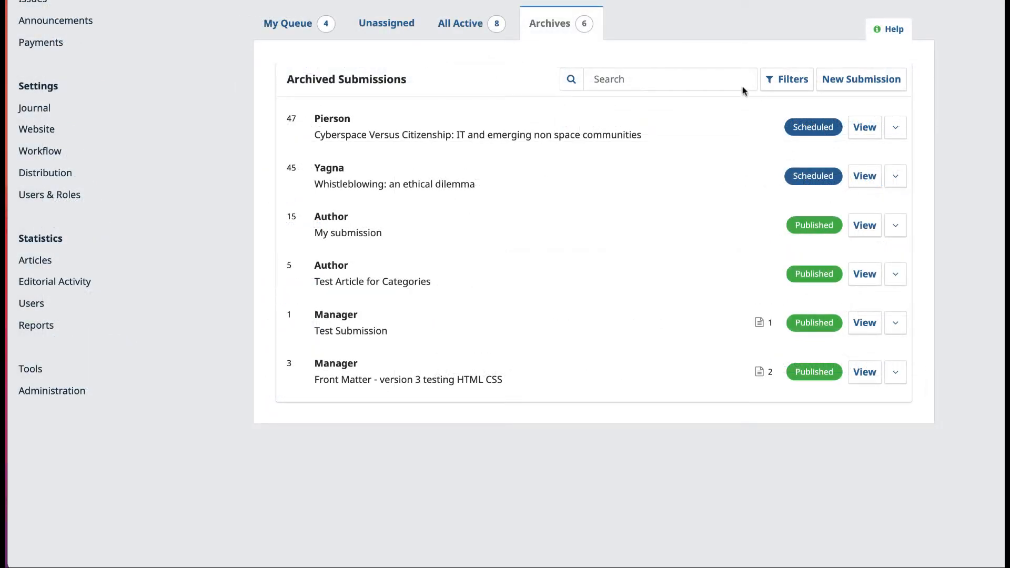
click(785, 79)
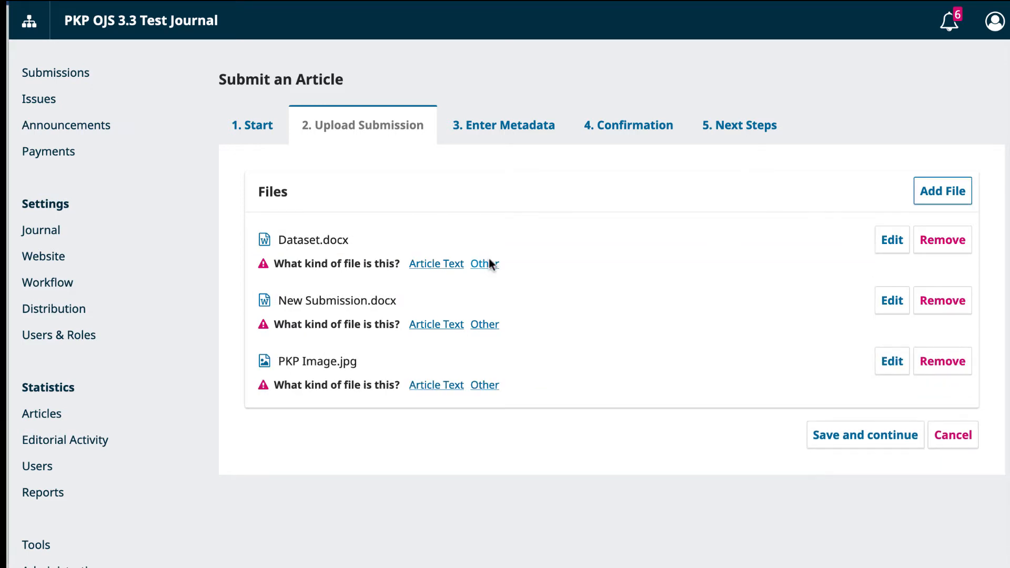
mouse_move(484, 263)
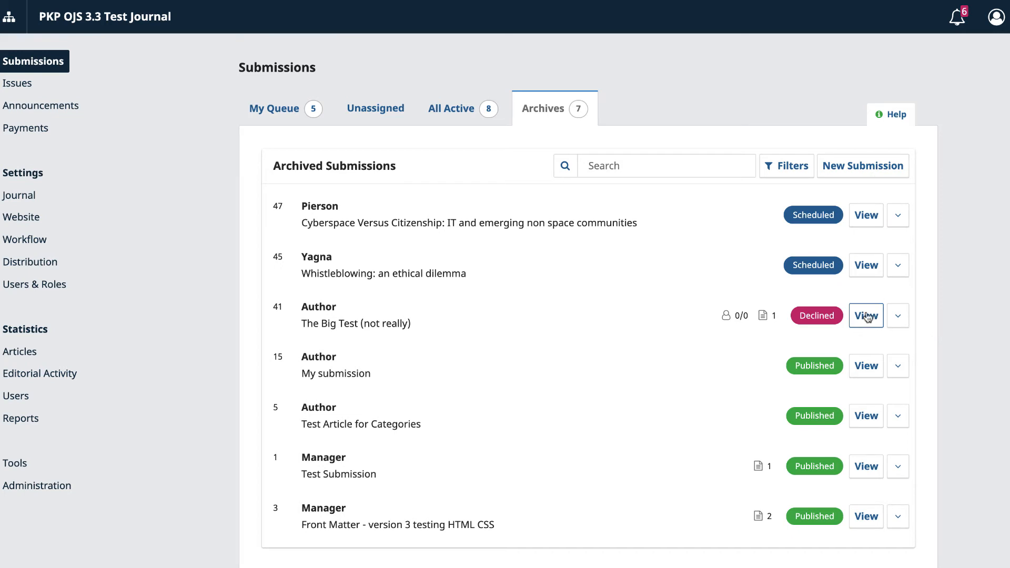
Open declined submission 41 from Archives and confirm Revert Decline via Change decision
click(866, 315)
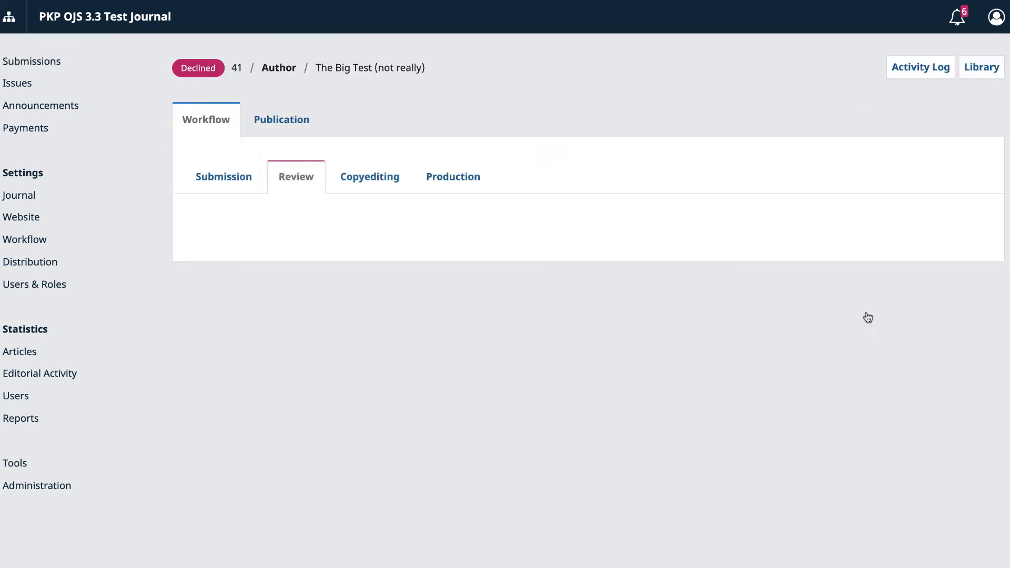
click(294, 177)
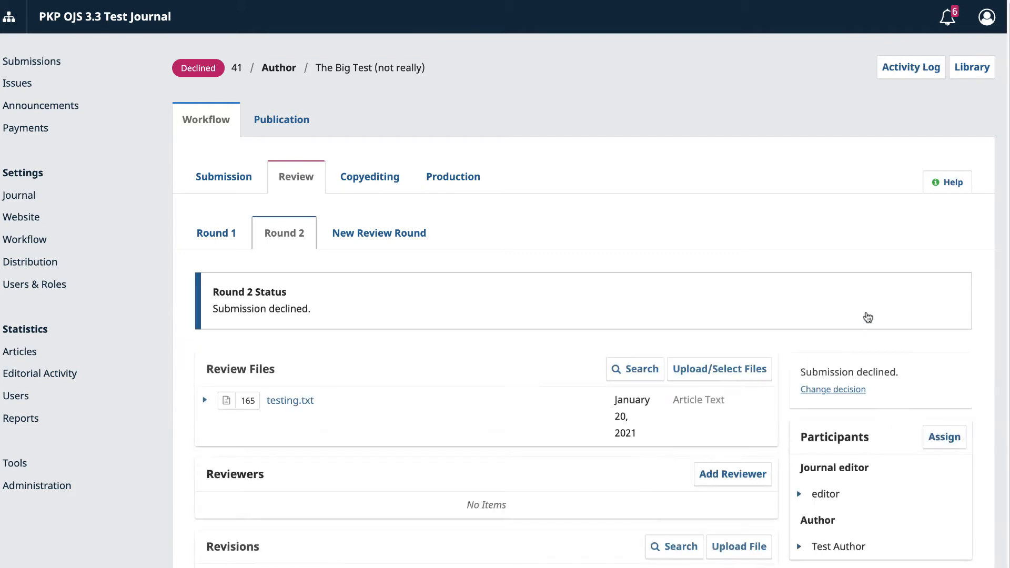
click(831, 389)
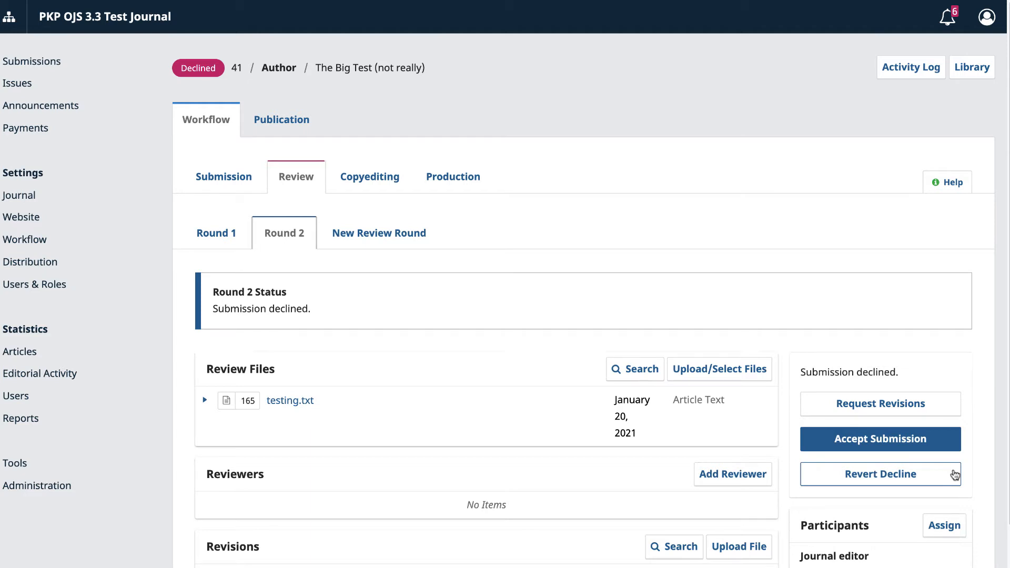
click(879, 475)
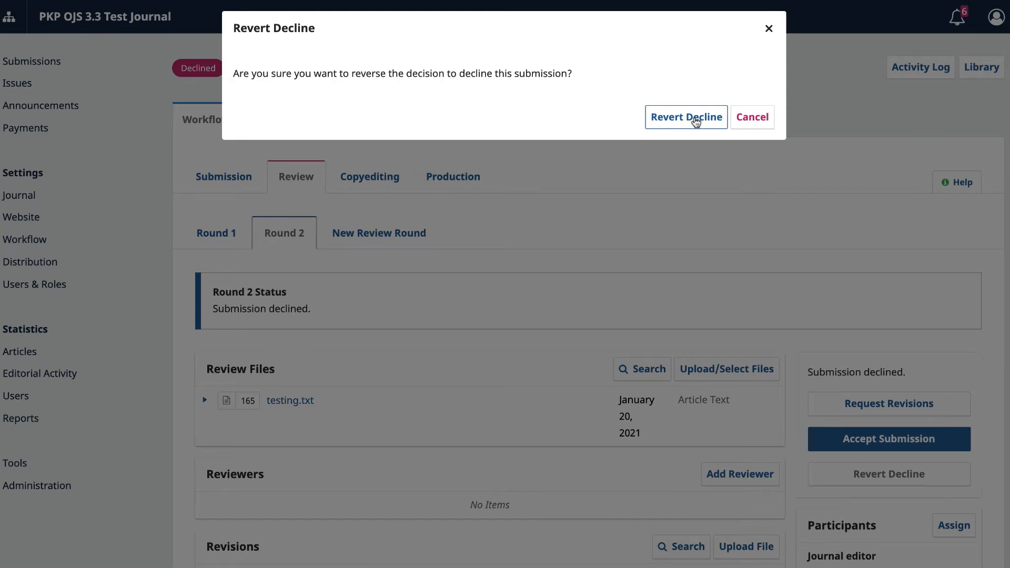
click(685, 117)
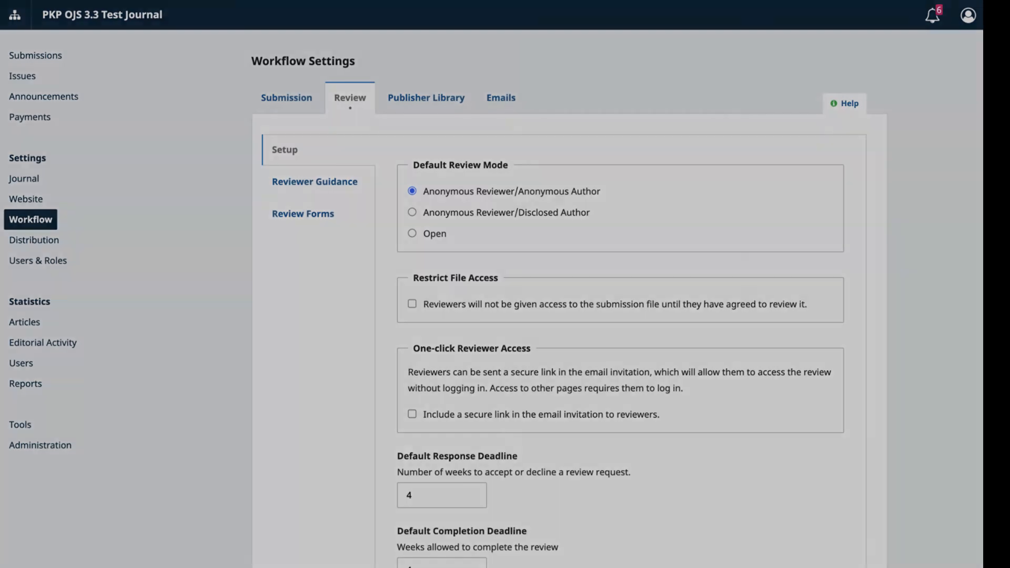
Show the Review setup under Settings > Workflow with the Default Review Mode choices
click(286, 97)
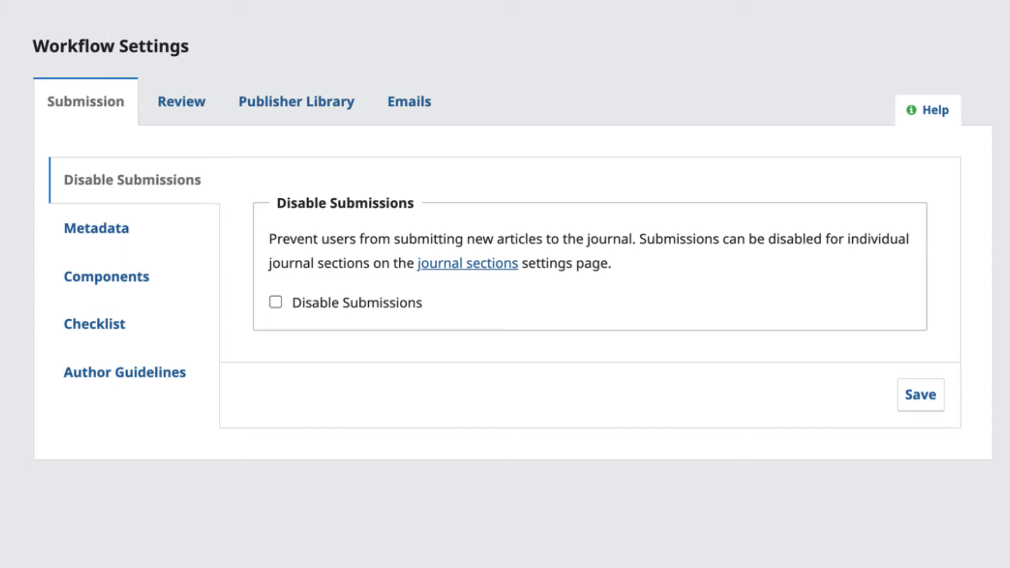
Tick Disable Submissions in the workflow submission settings and save it
click(466, 263)
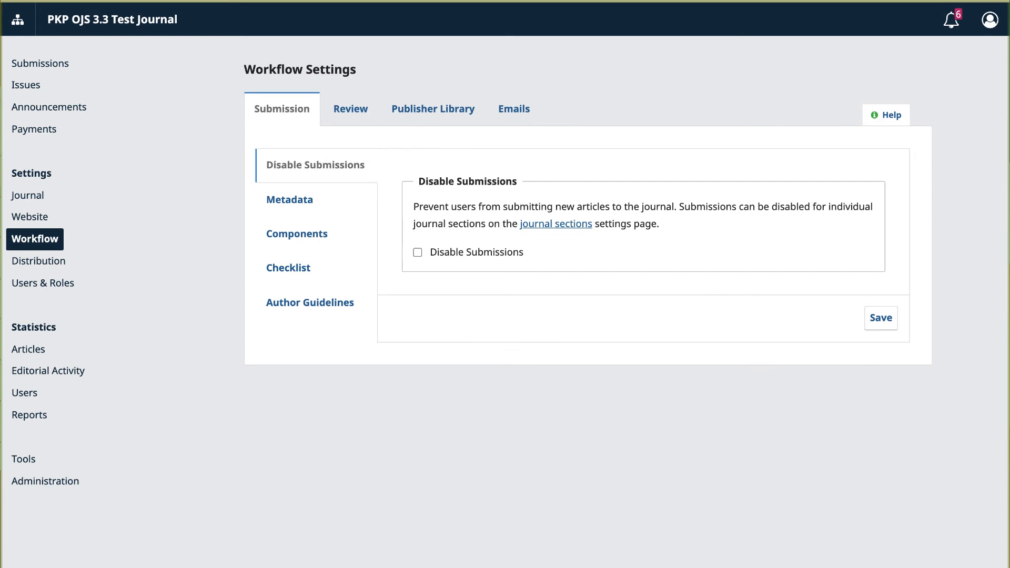
mouse_move(54, 244)
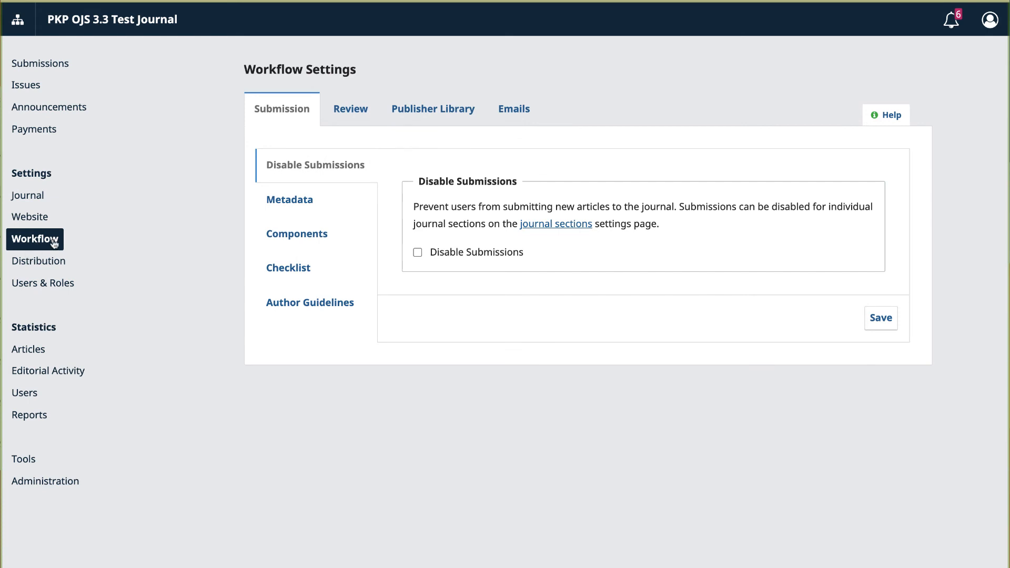
mouse_move(303, 119)
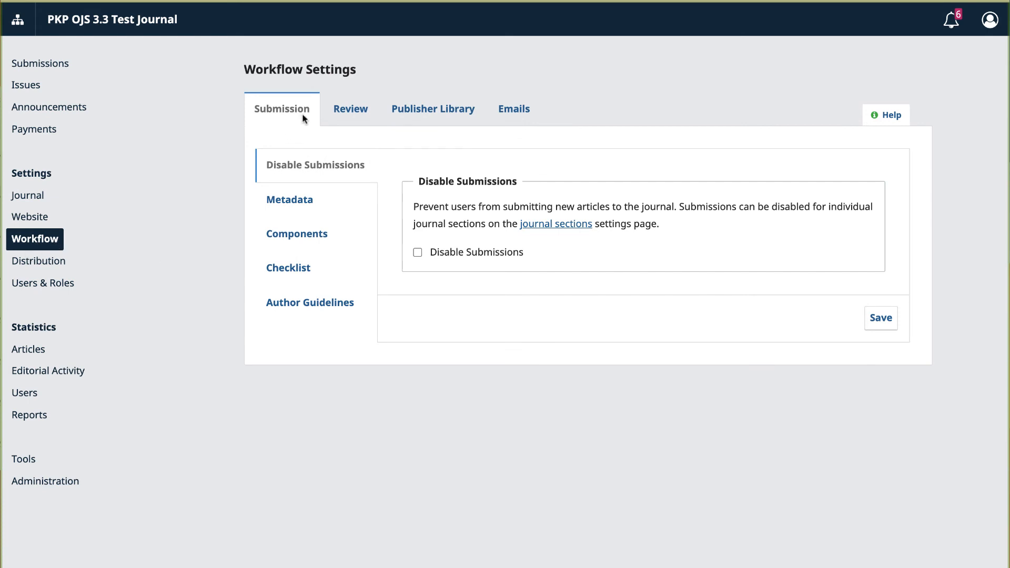
click(417, 251)
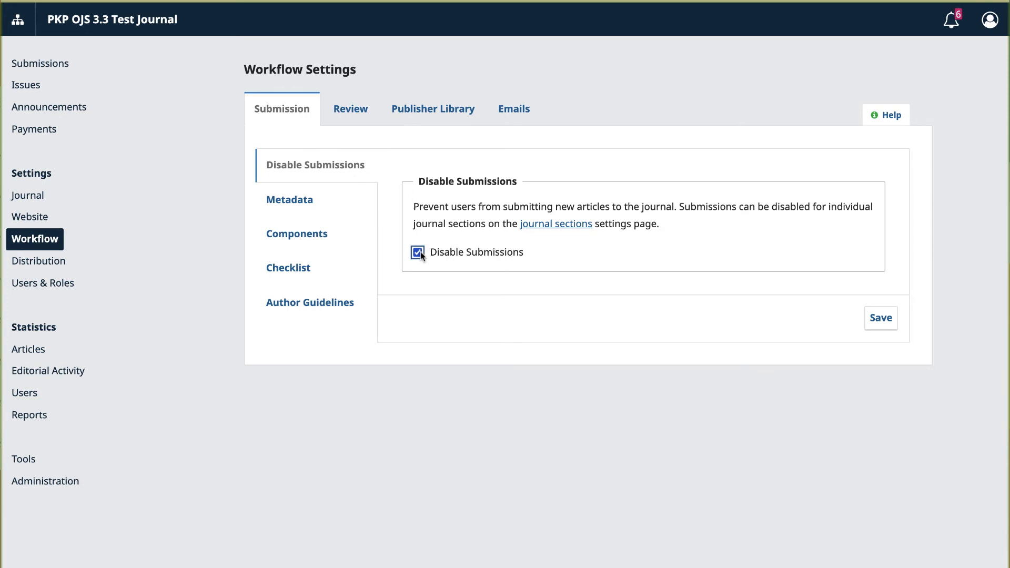
click(880, 318)
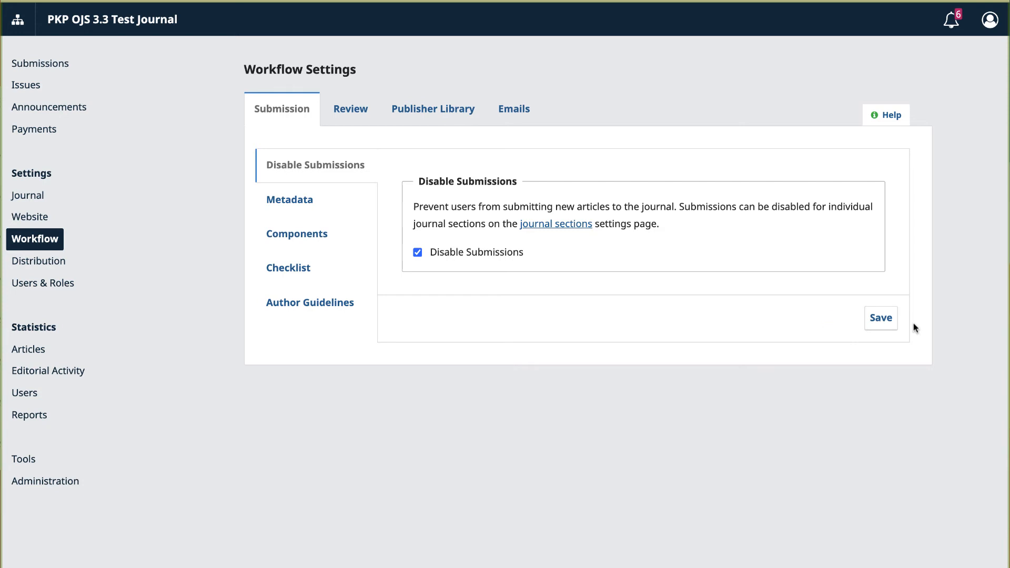
click(27, 196)
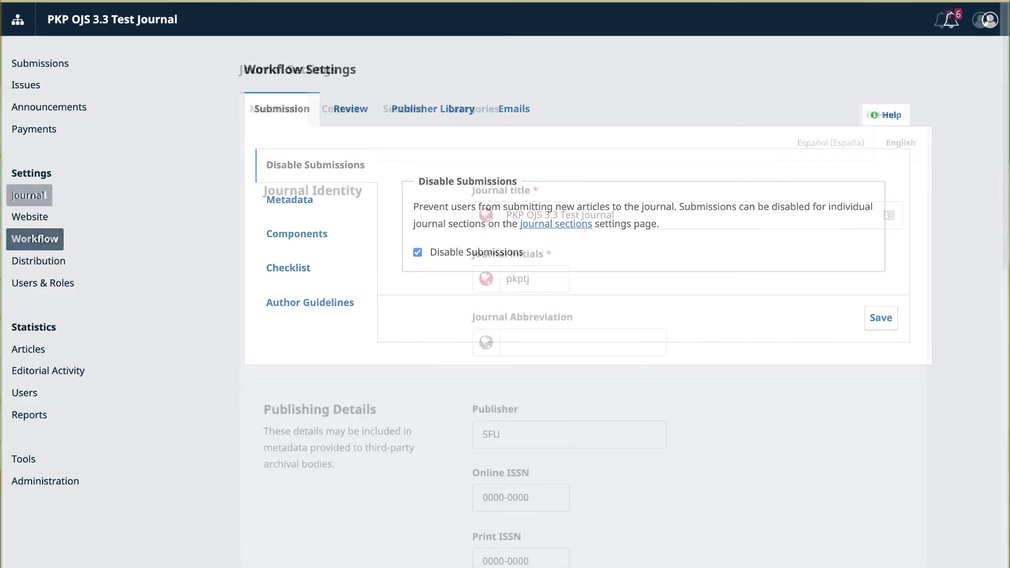
Mark the Front Matter section Inactive in Journal Sections and confirm, leaving both sections inactive
click(28, 196)
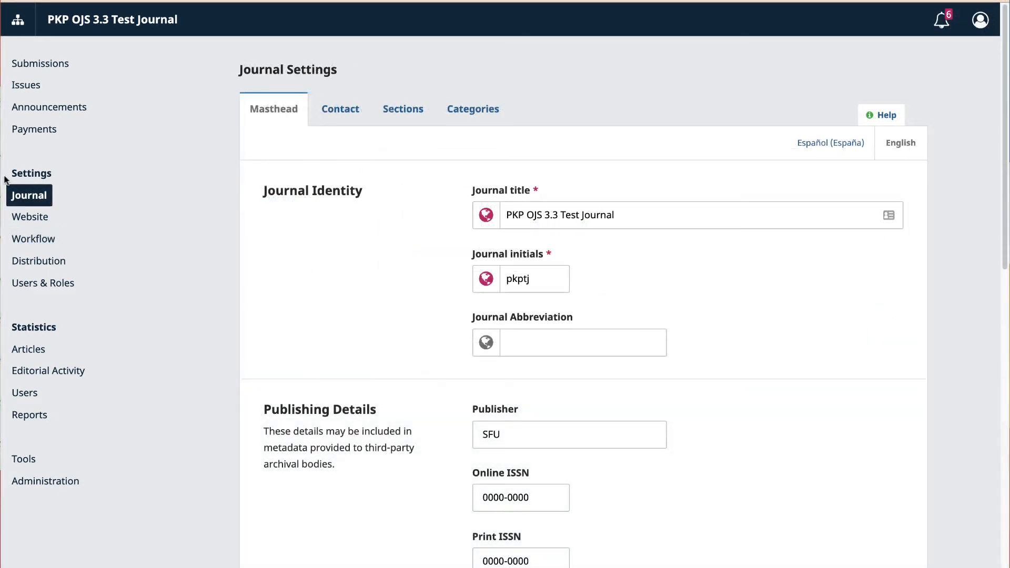
mouse_move(364, 134)
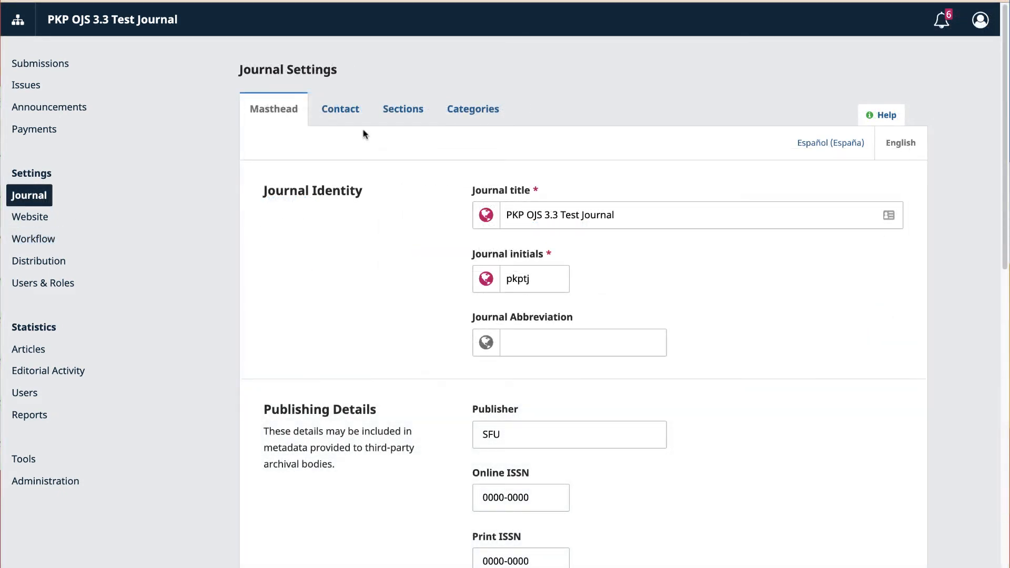
click(407, 109)
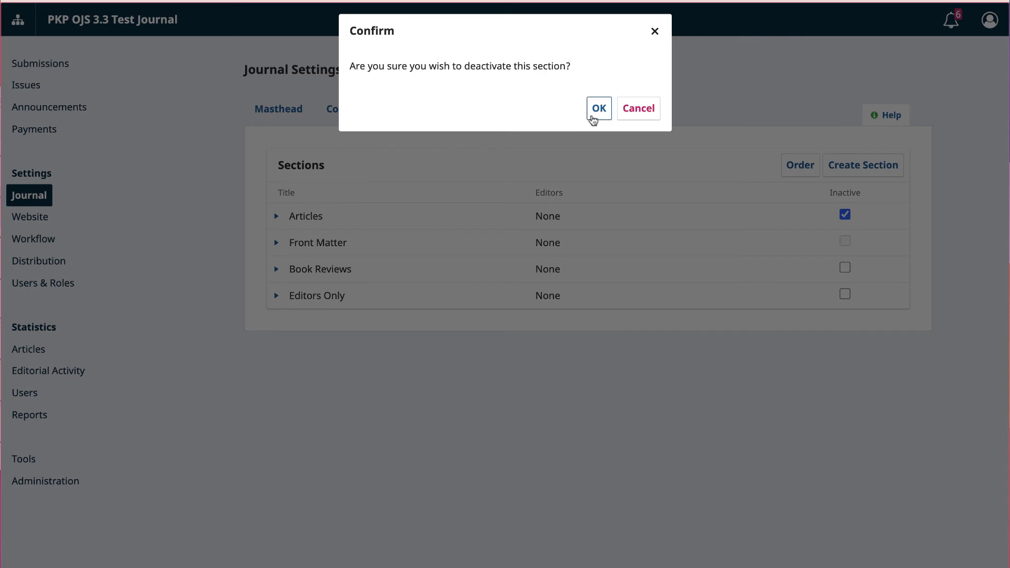
click(599, 108)
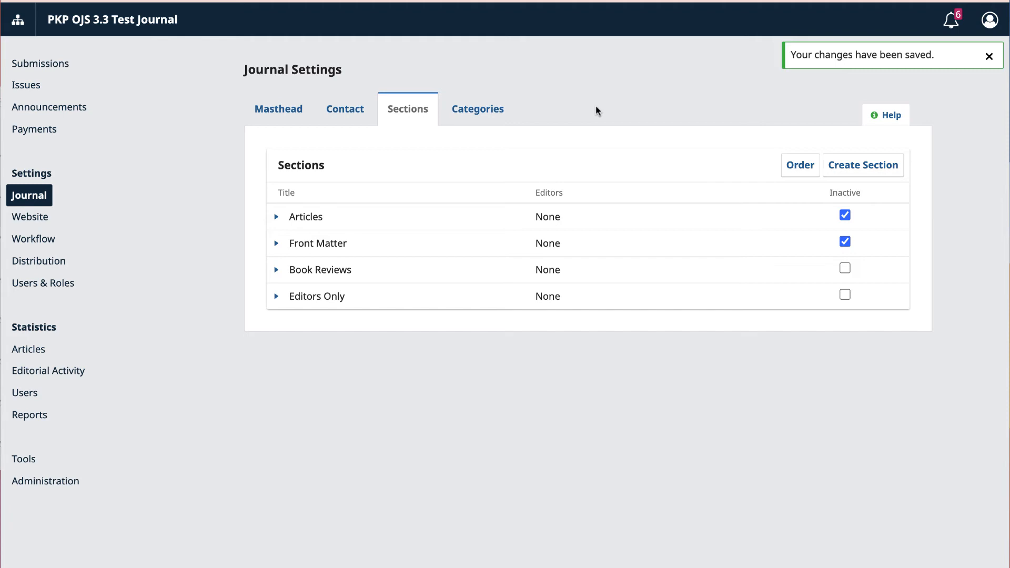
click(990, 56)
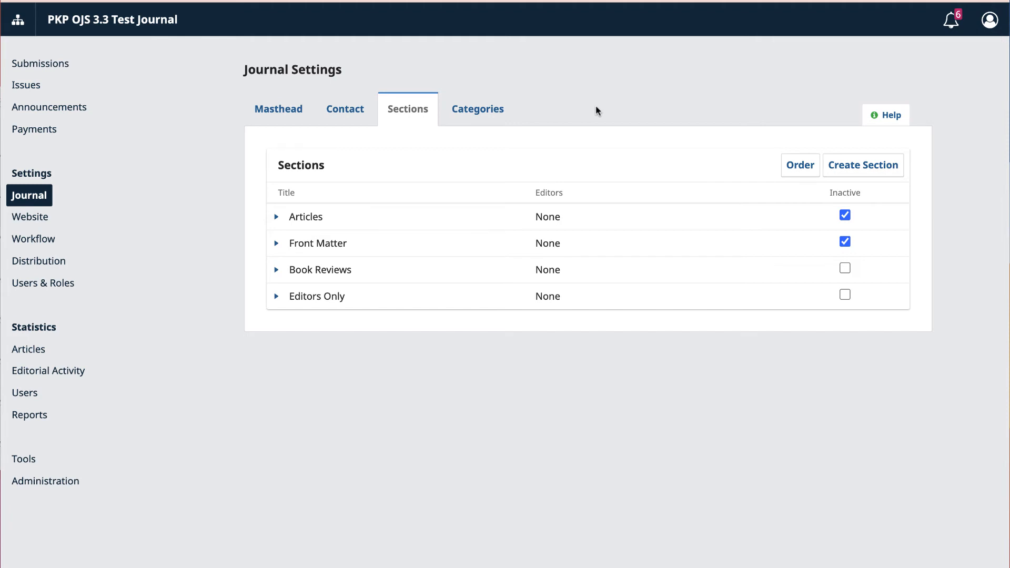
click(42, 283)
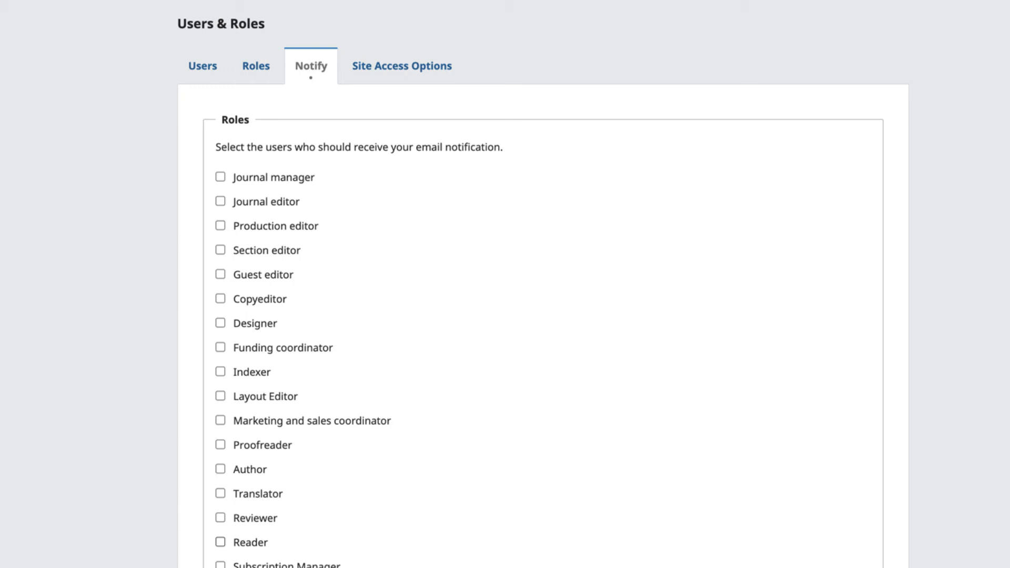
Reach the Notify form under Users & Roles for emailing users by role
click(220, 518)
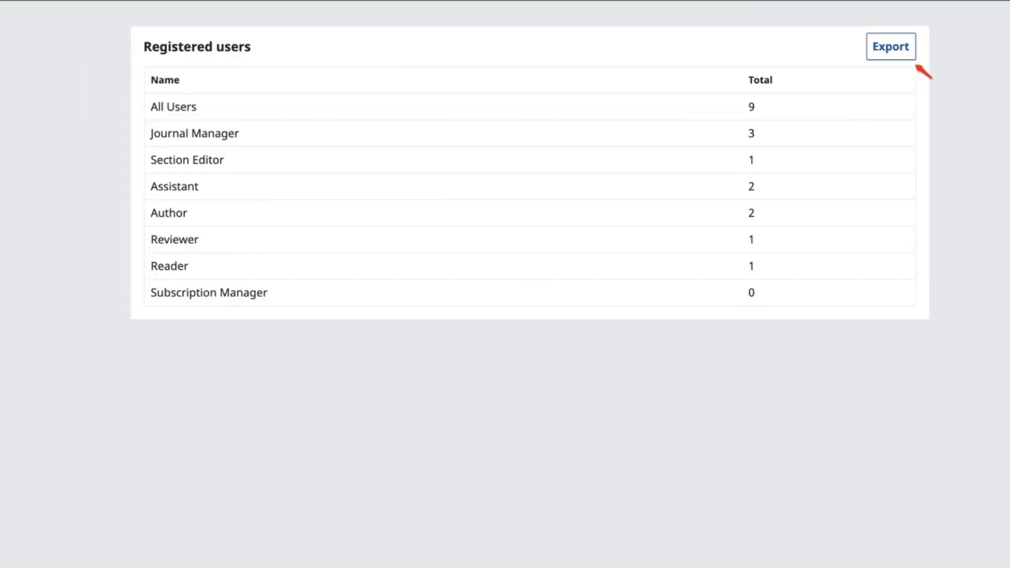
click(891, 46)
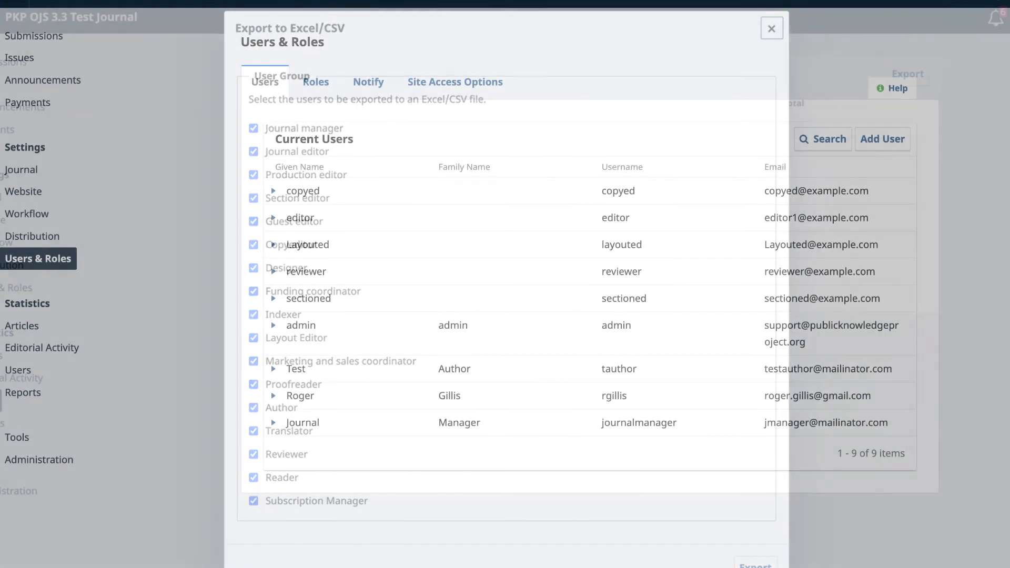
click(772, 27)
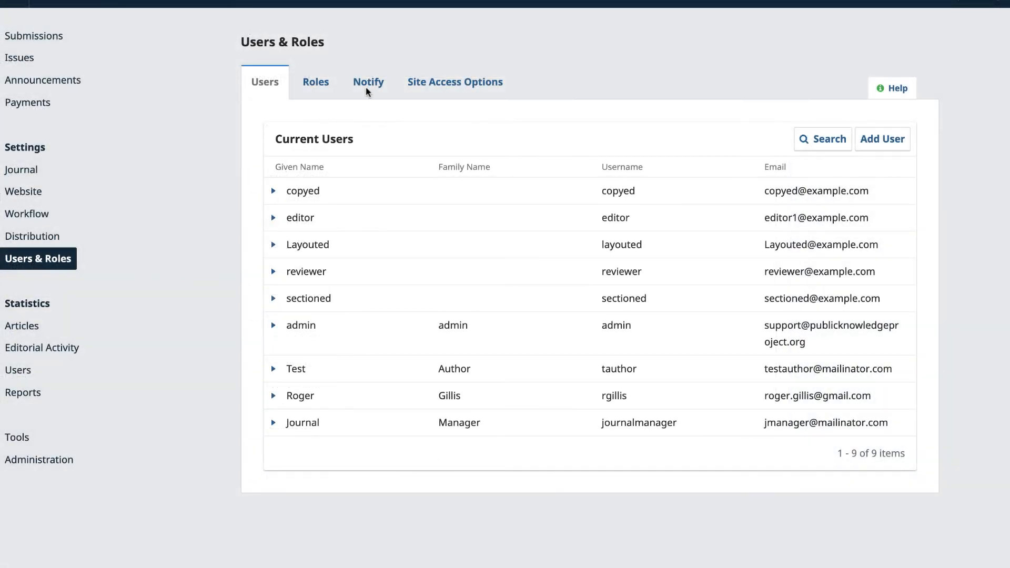
click(364, 82)
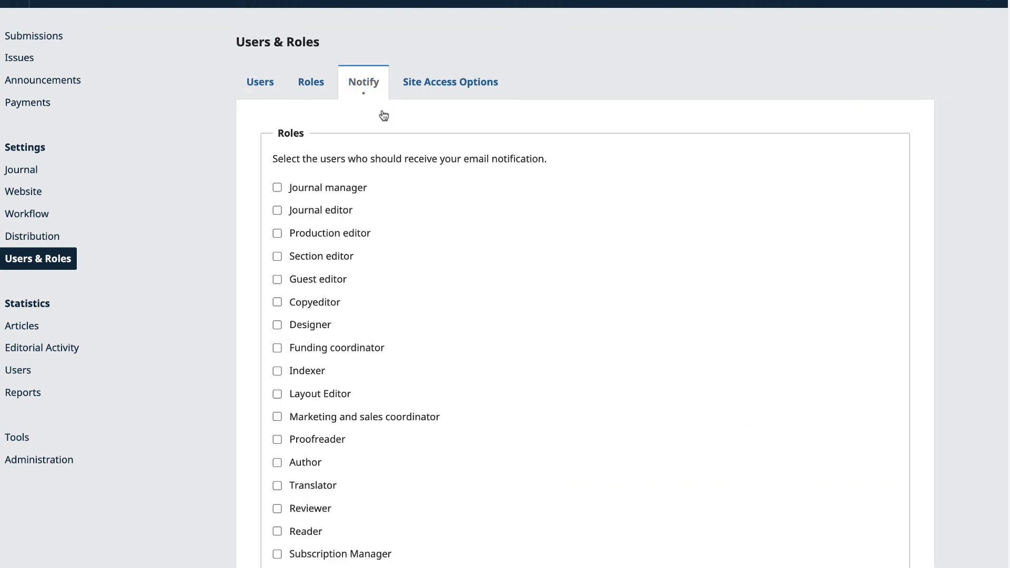
Select Reviewer as recipients and start the email body of the notification
click(277, 508)
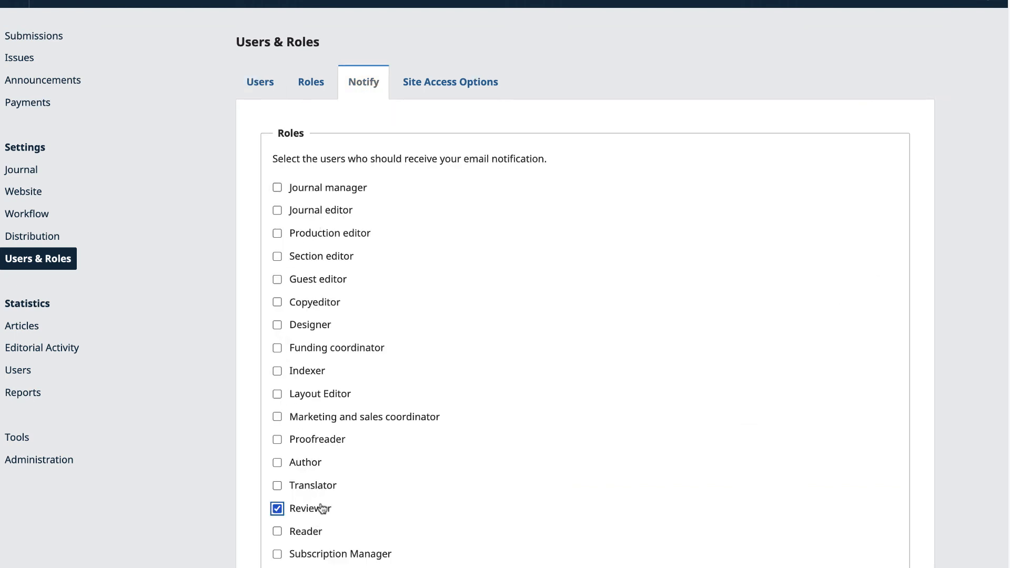
scroll(down, 3)
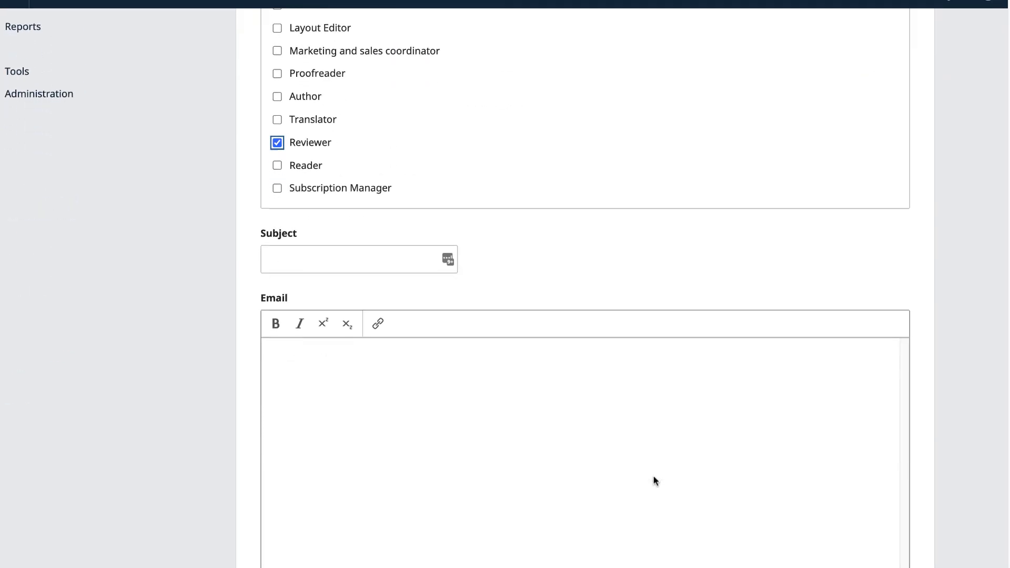
scroll(down, 3)
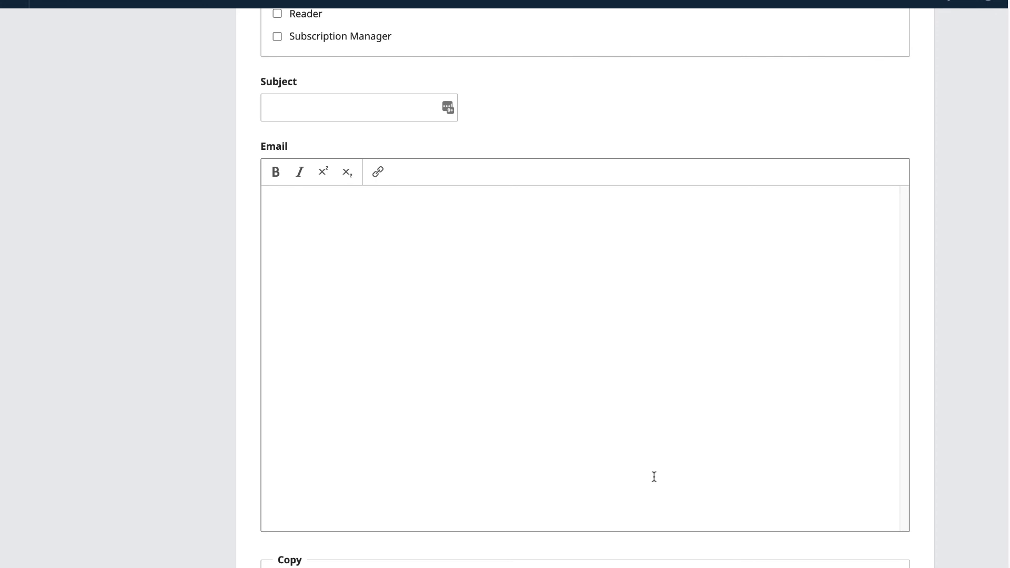
click(22, 349)
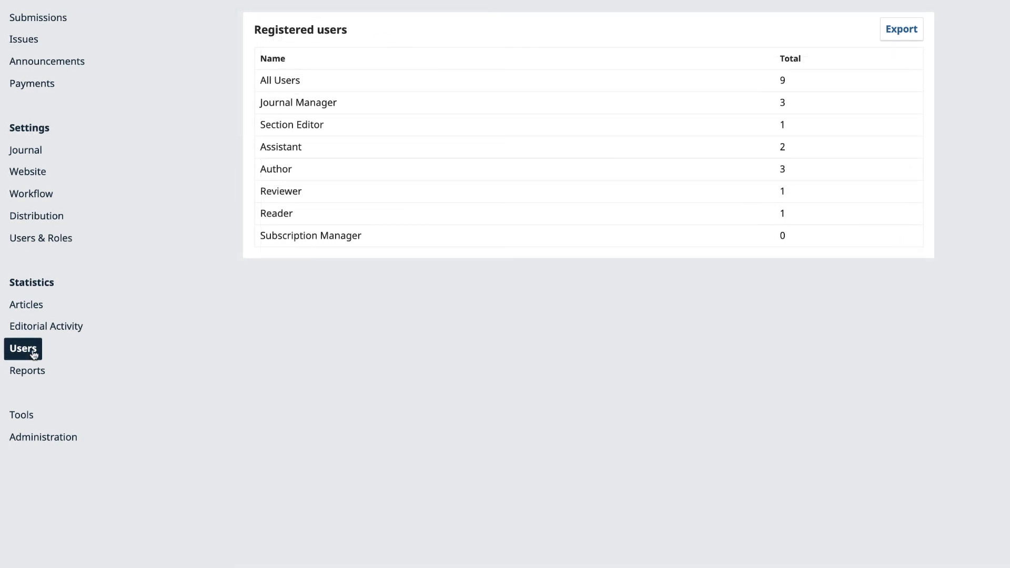
Bring up the Excel/CSV user export under Statistics > Users with all user groups selected
click(901, 30)
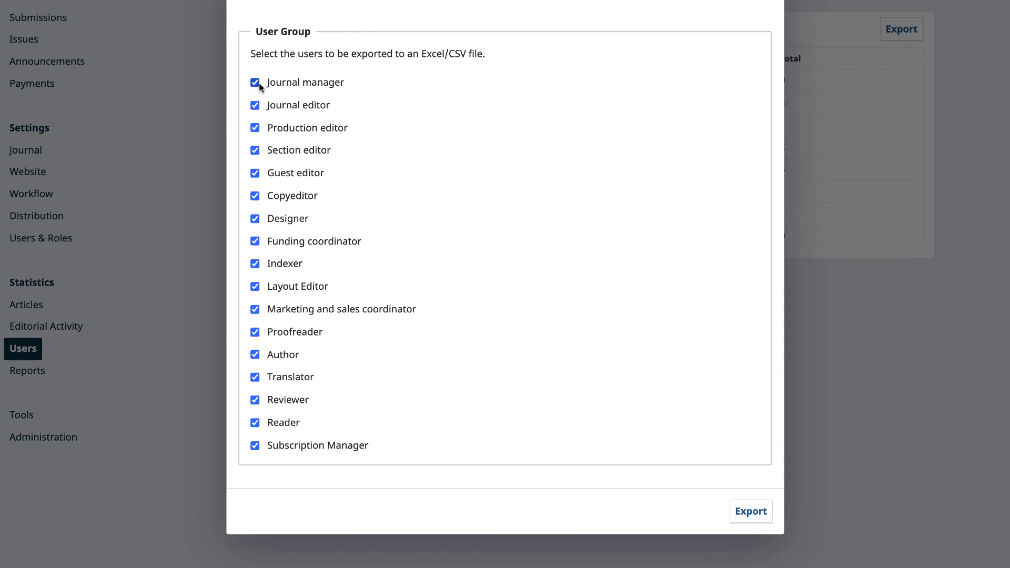
click(255, 82)
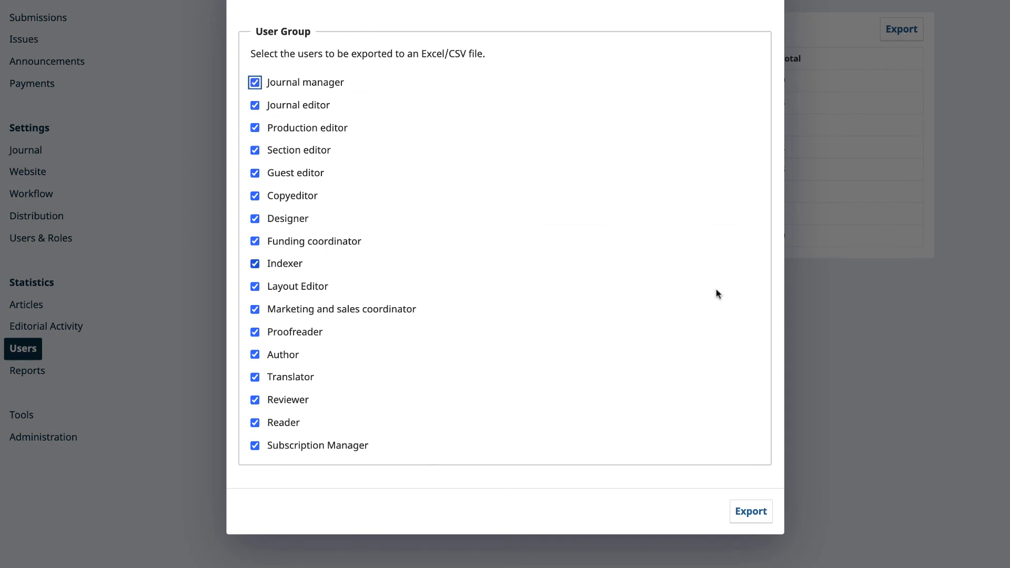